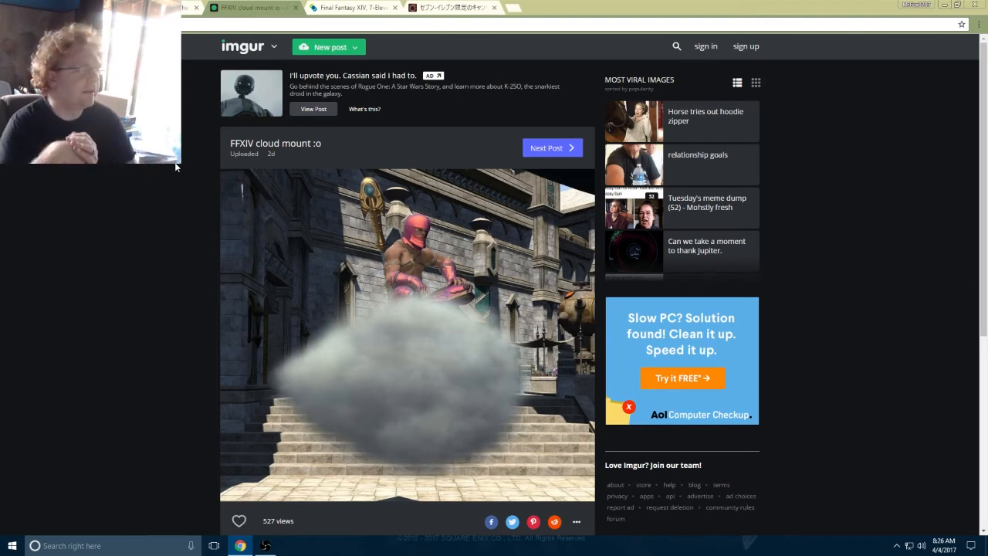
Step: Switch to the Japanese Lodestone topic announcing the 7-Eleven campaign (April 1 – May 7)
click(628, 406)
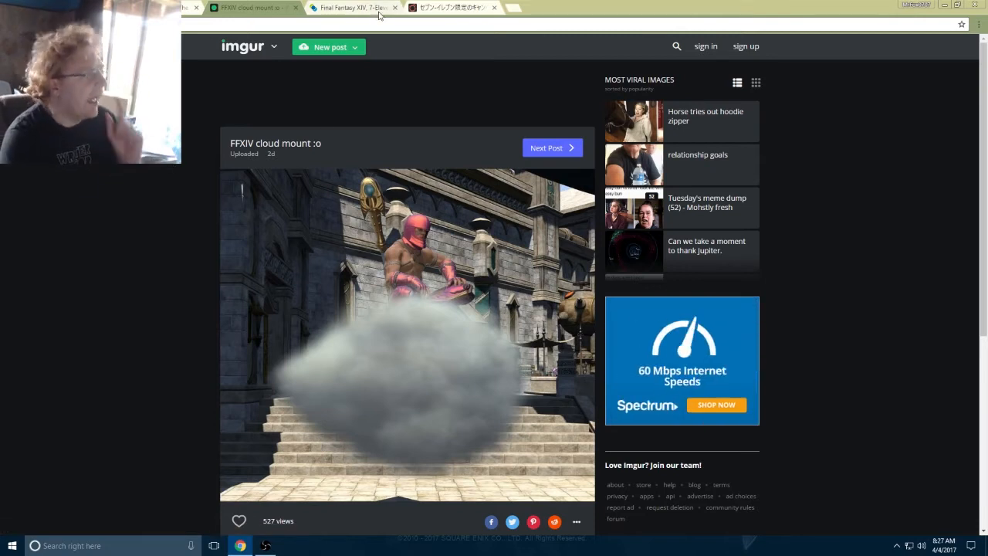
click(451, 7)
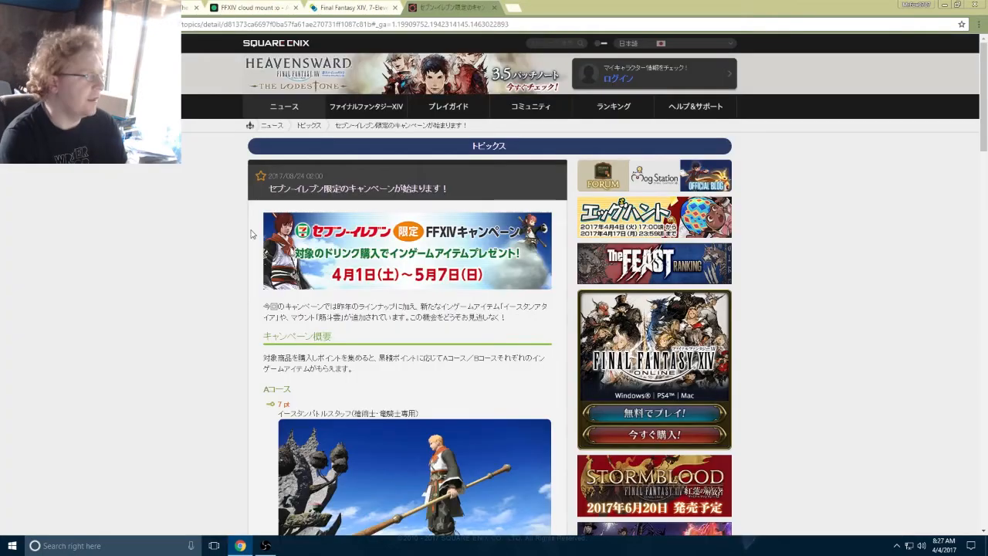
mouse_move(194, 278)
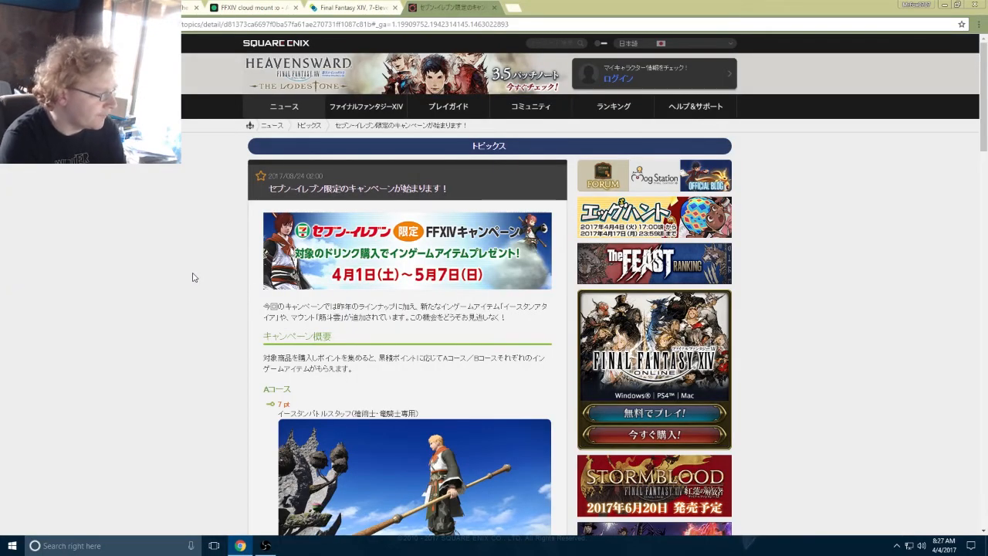
mouse_move(297, 185)
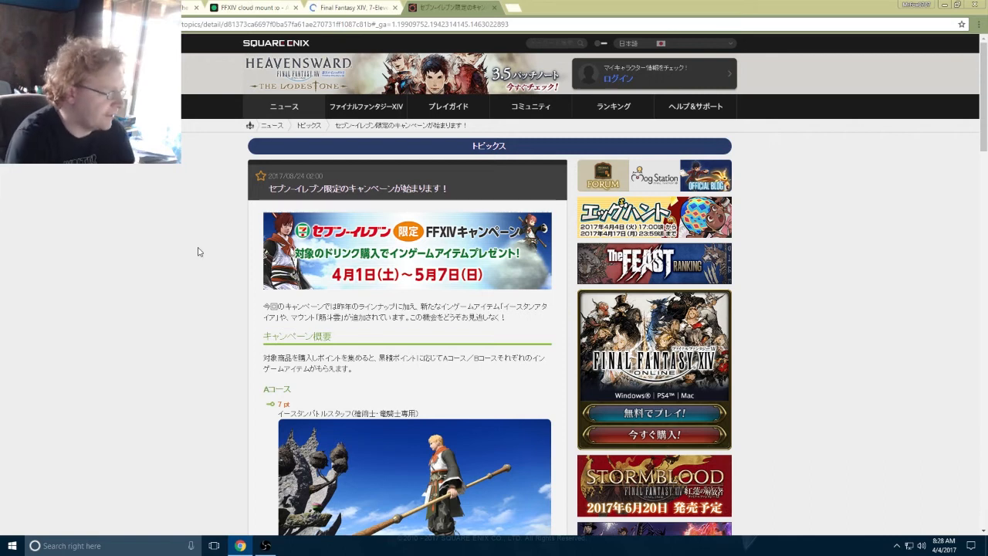
scroll(down, 3)
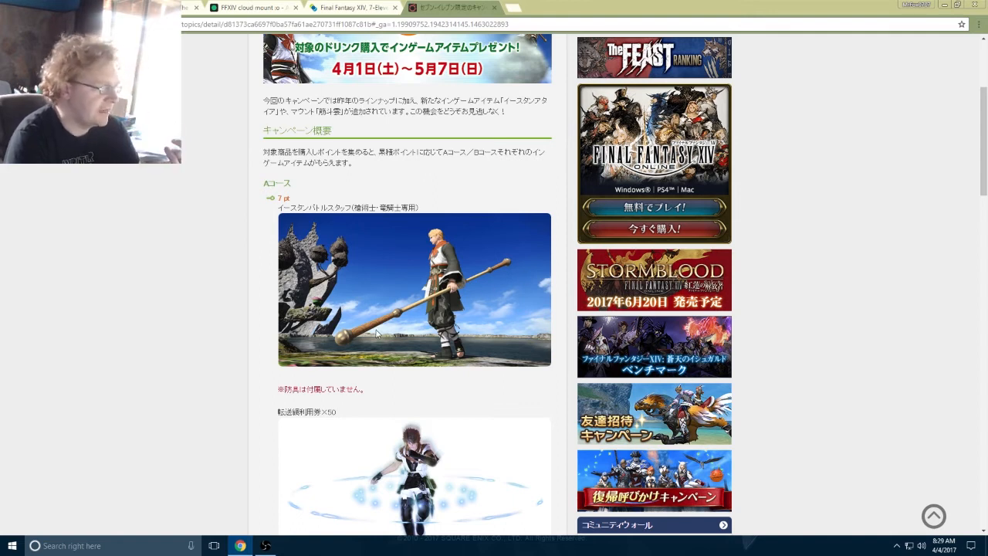
scroll(down, 3)
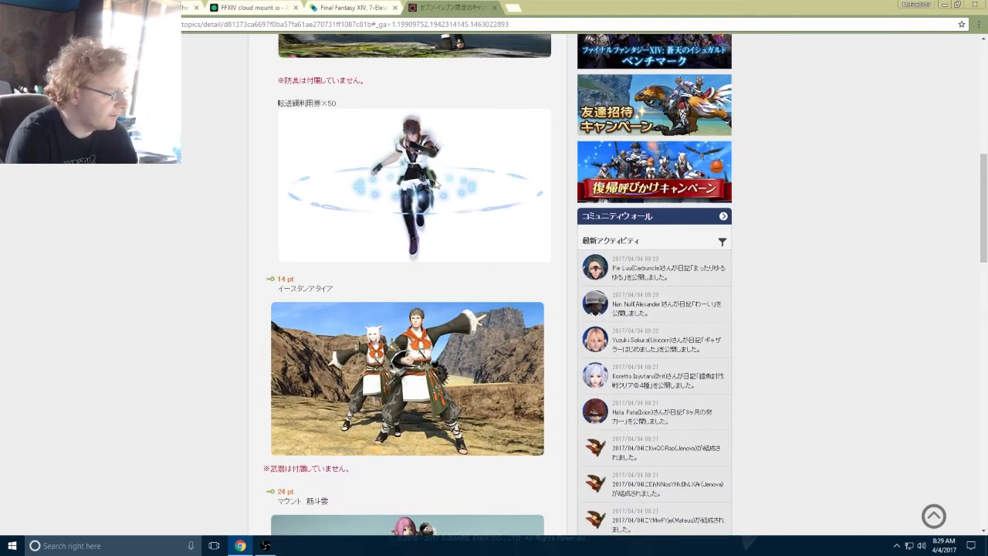
scroll(down, 3)
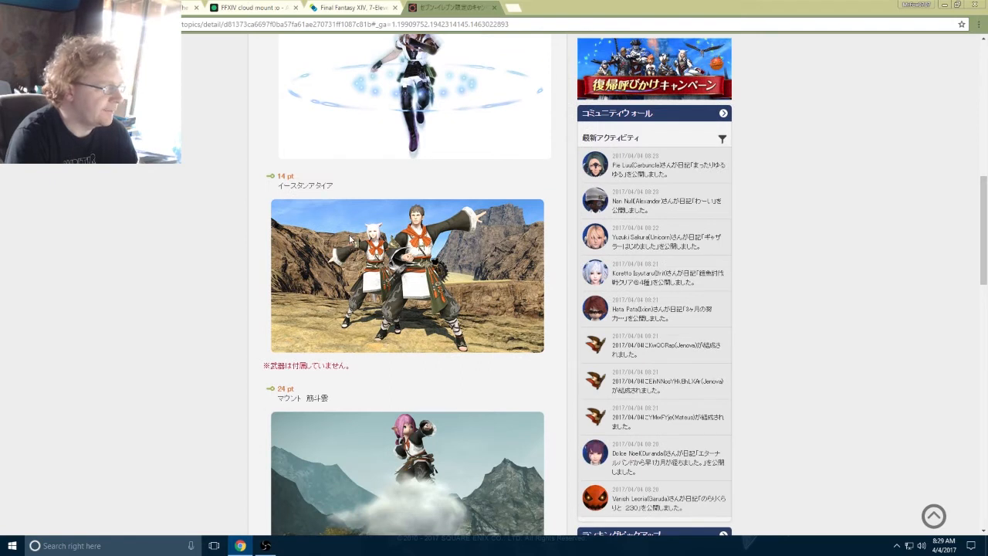
mouse_move(482, 300)
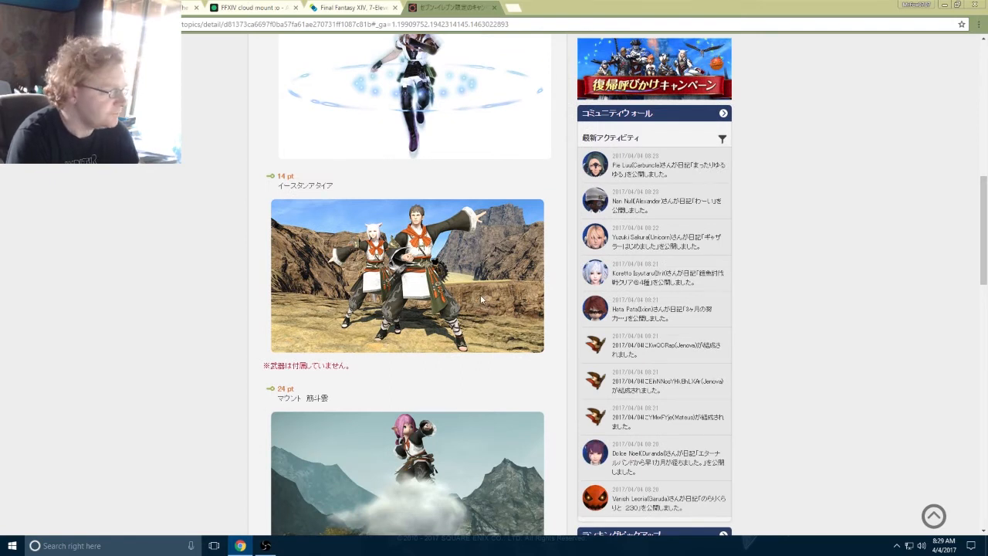
mouse_move(454, 307)
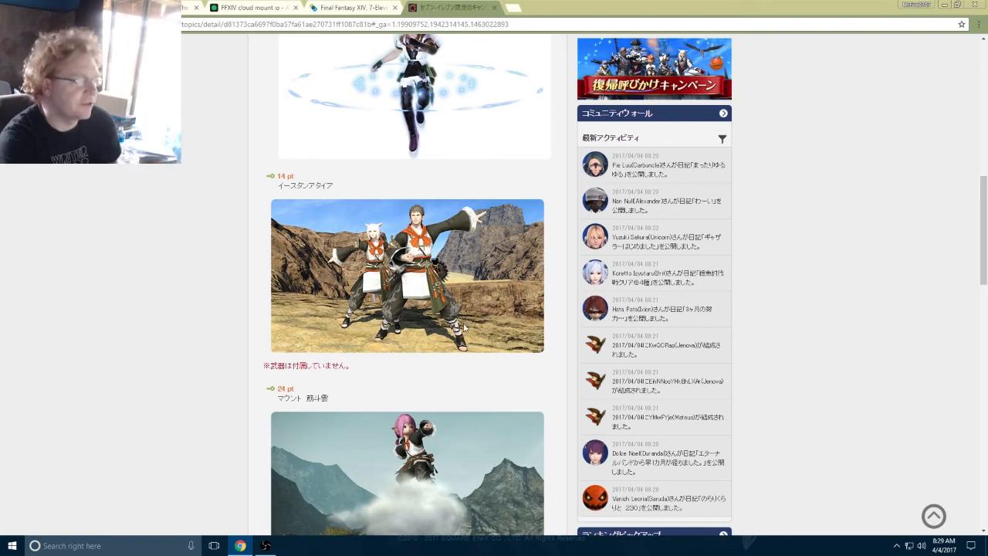
scroll(down, 3)
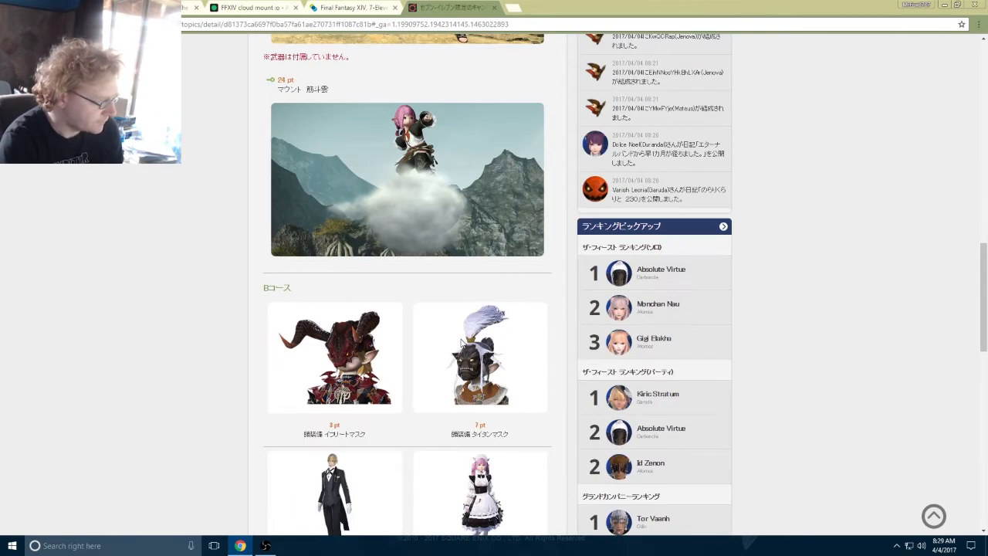
scroll(down, 3)
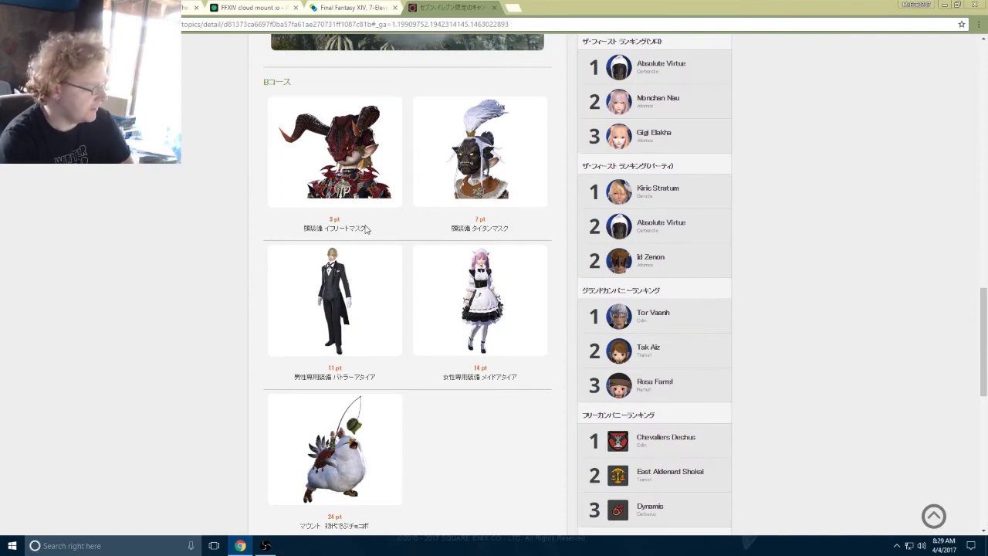
mouse_move(385, 253)
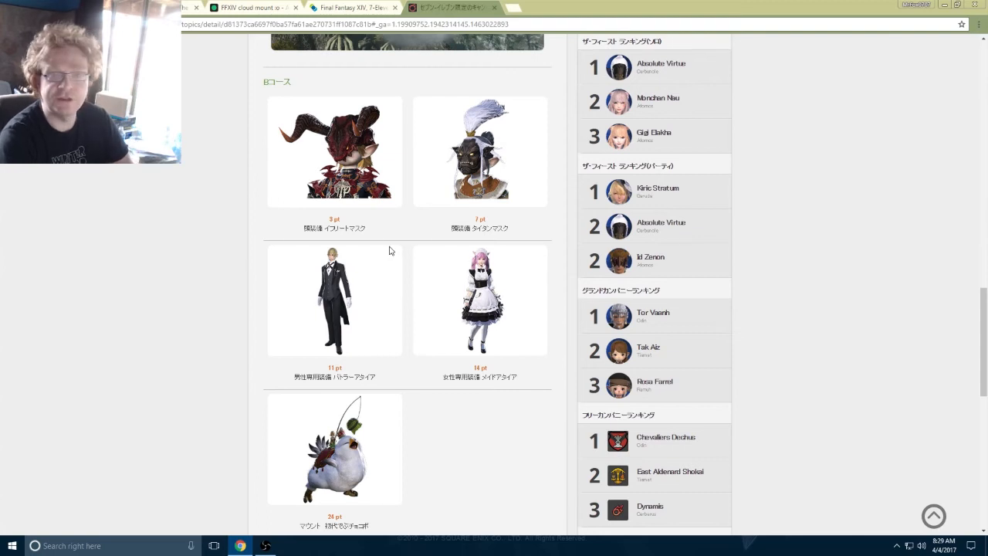
scroll(up, 3)
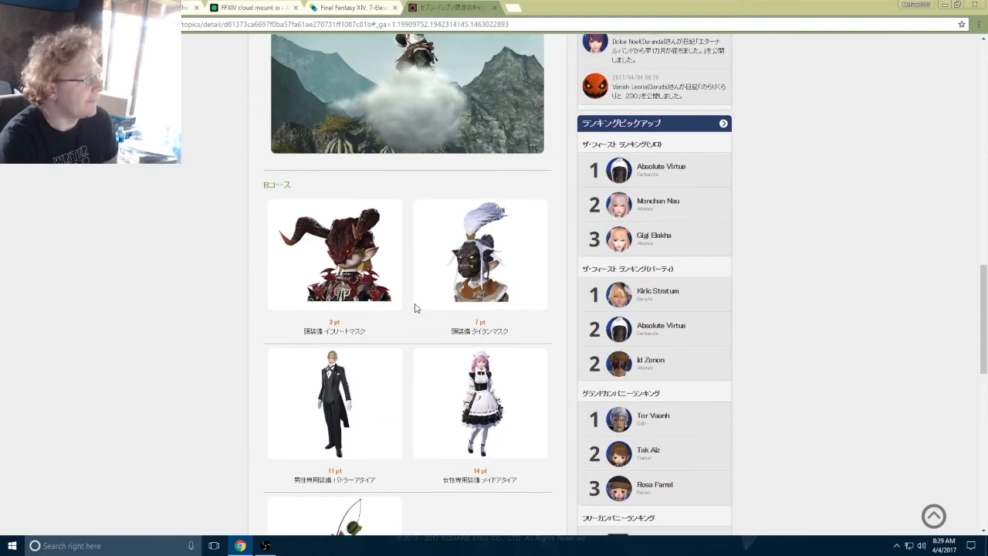
mouse_move(484, 230)
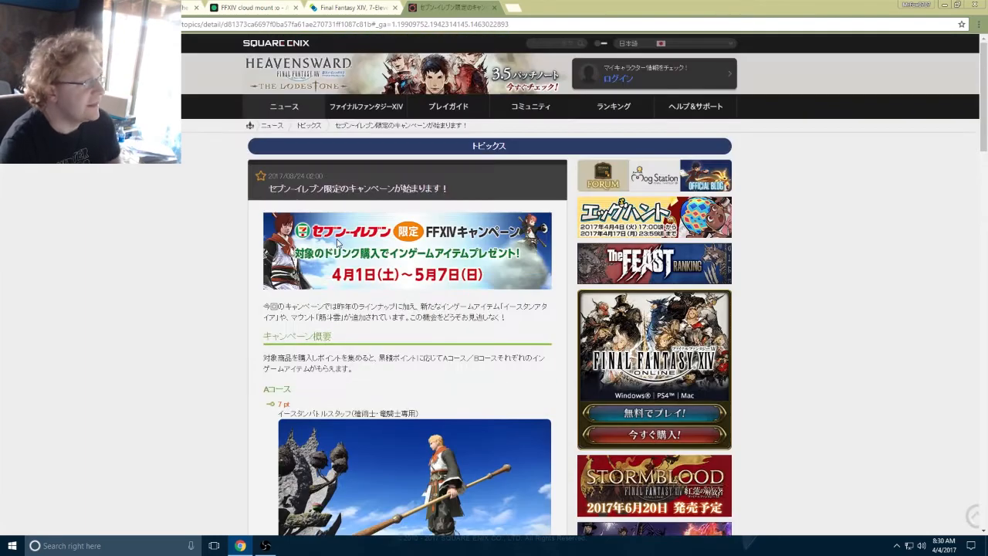
scroll(down, 3)
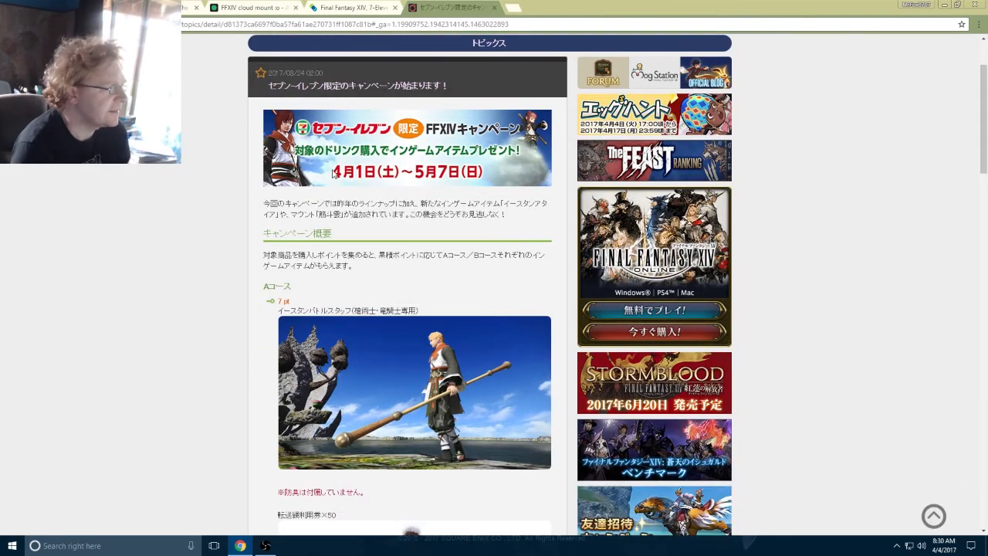
mouse_move(419, 180)
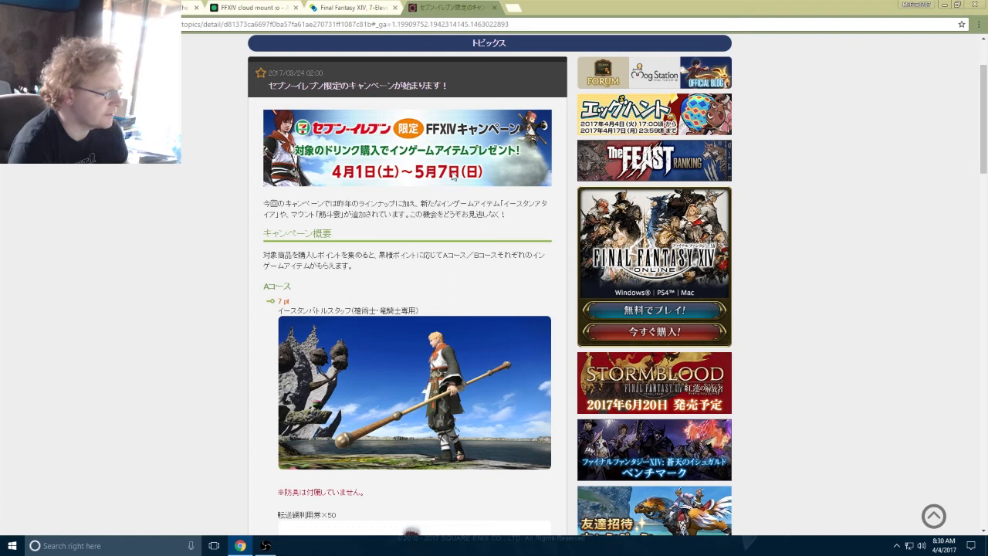
scroll(down, 3)
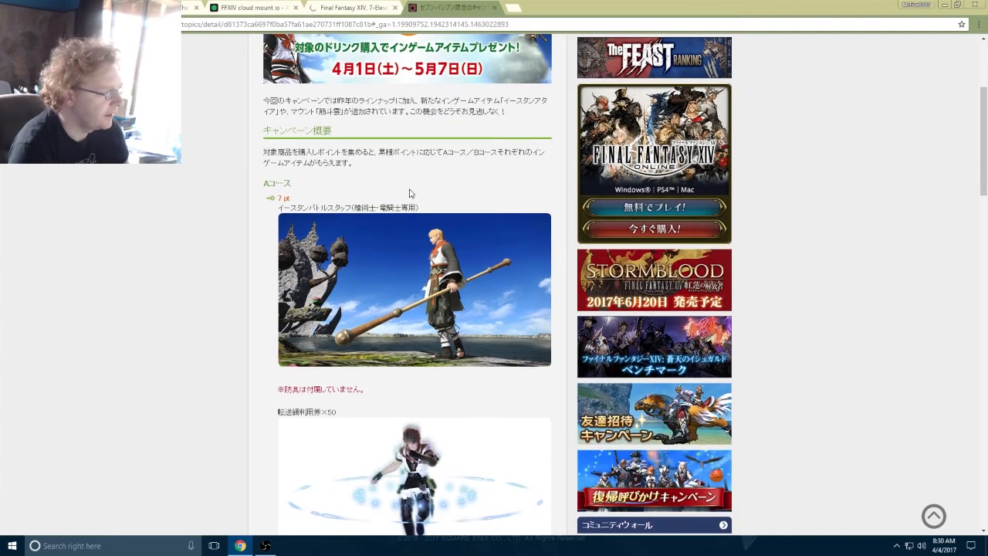
Step: Switch to the ANN campaign article and scroll past the Eastern Battle Staff and Eastern Attire images
click(355, 6)
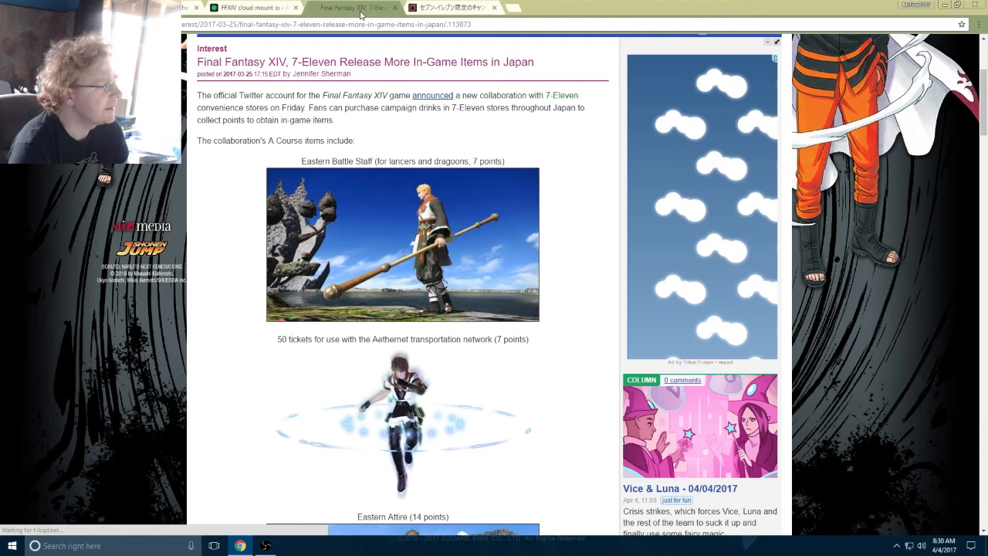
scroll(up, 3)
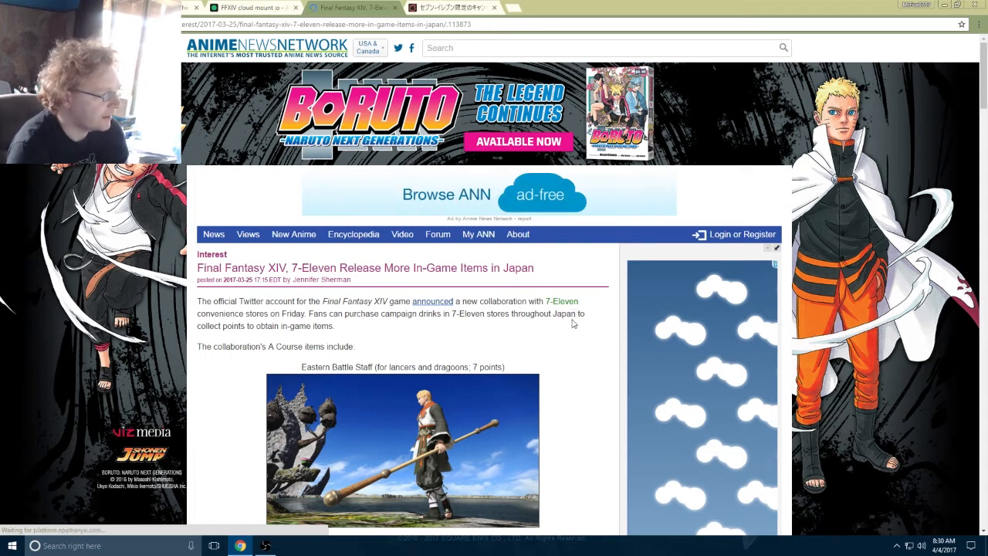
mouse_move(358, 327)
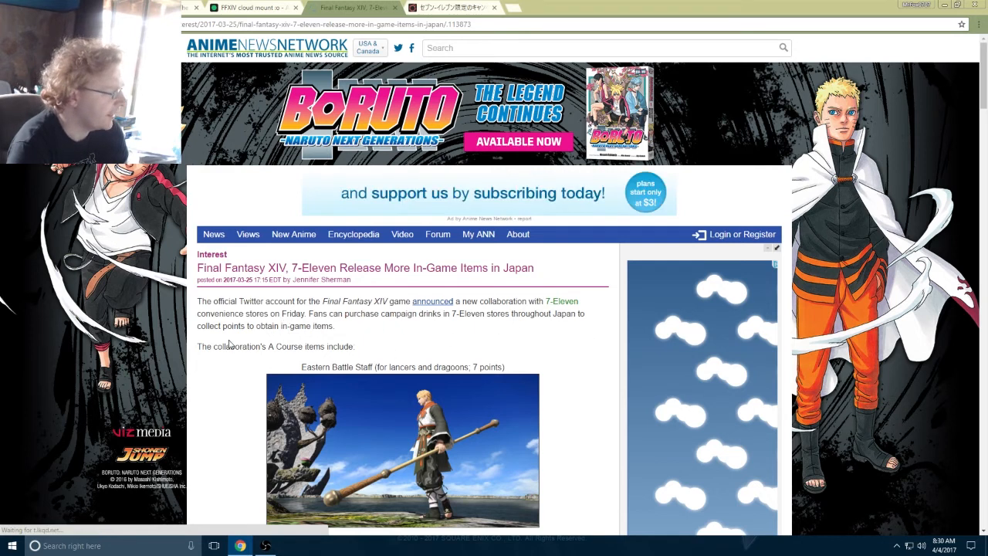
mouse_move(457, 332)
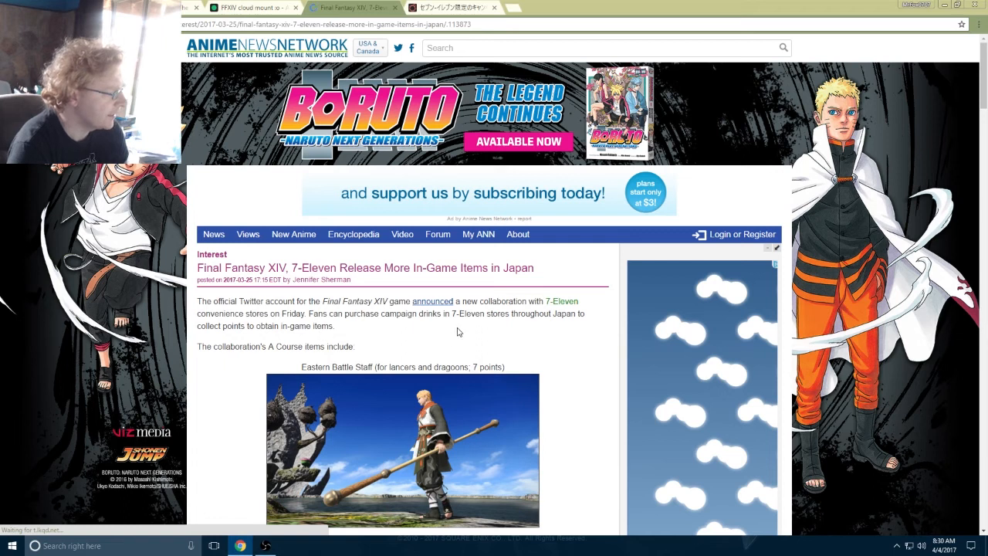
mouse_move(308, 368)
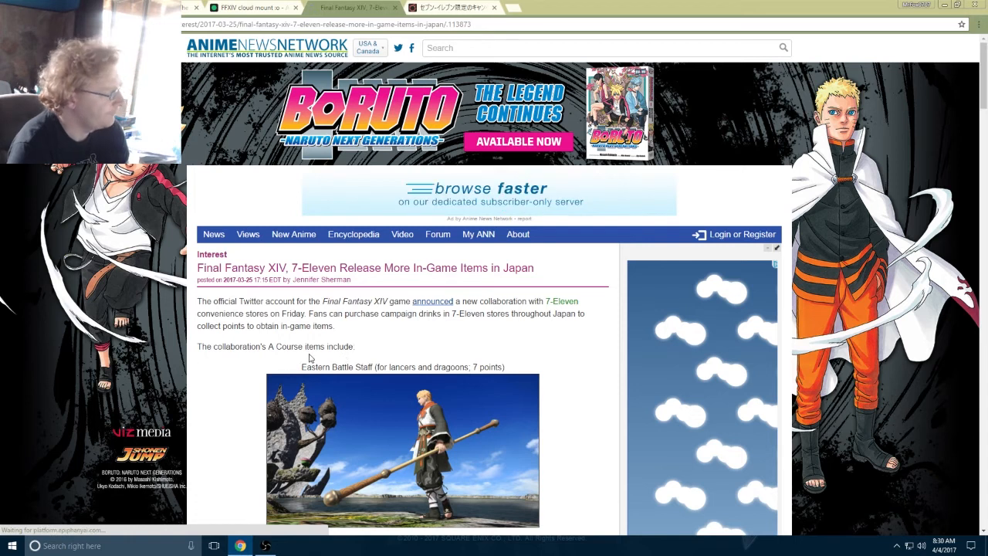
mouse_move(393, 352)
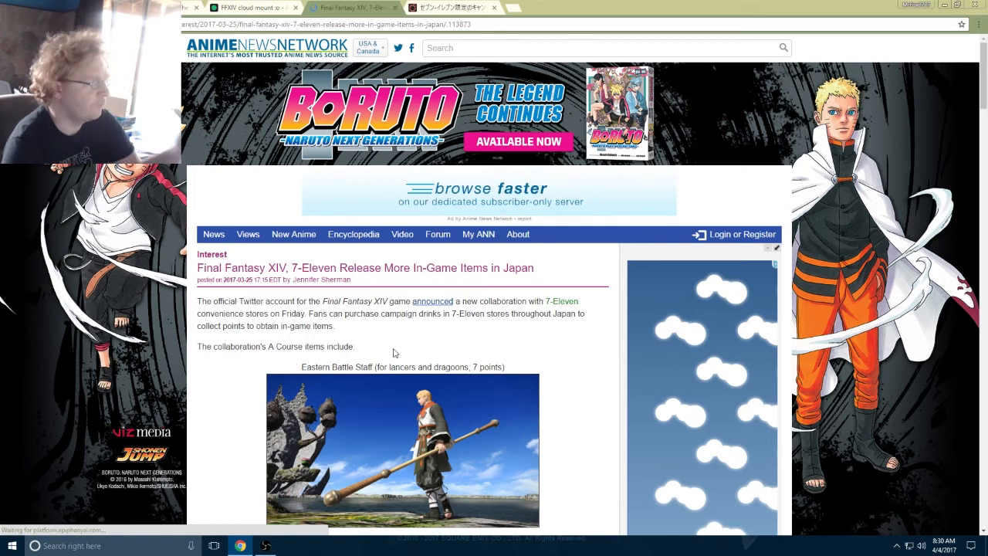
scroll(down, 3)
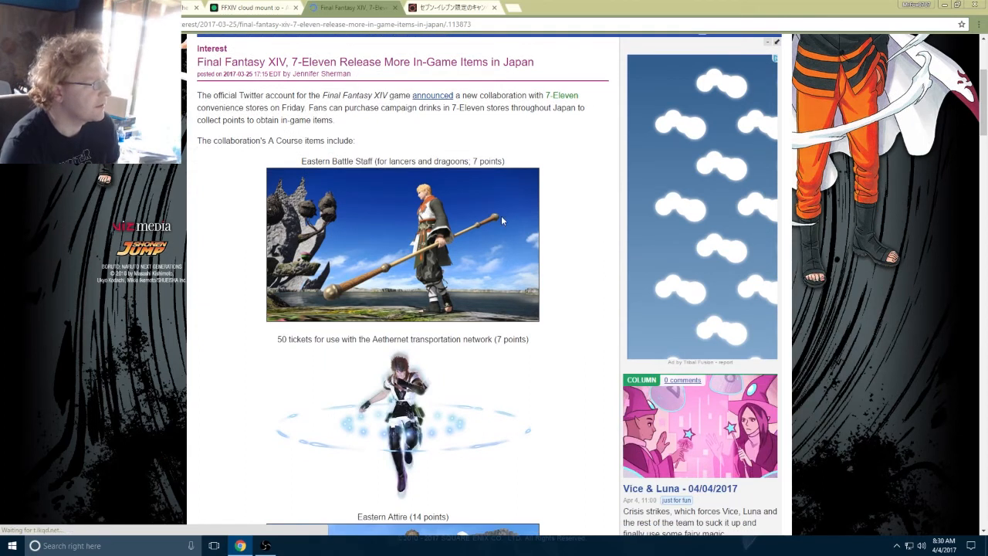
mouse_move(420, 127)
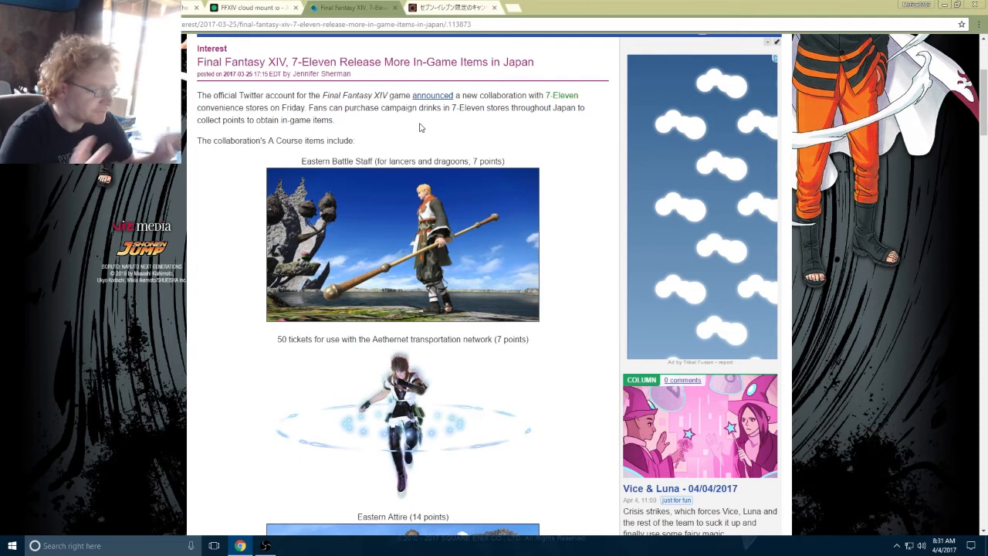
mouse_move(516, 222)
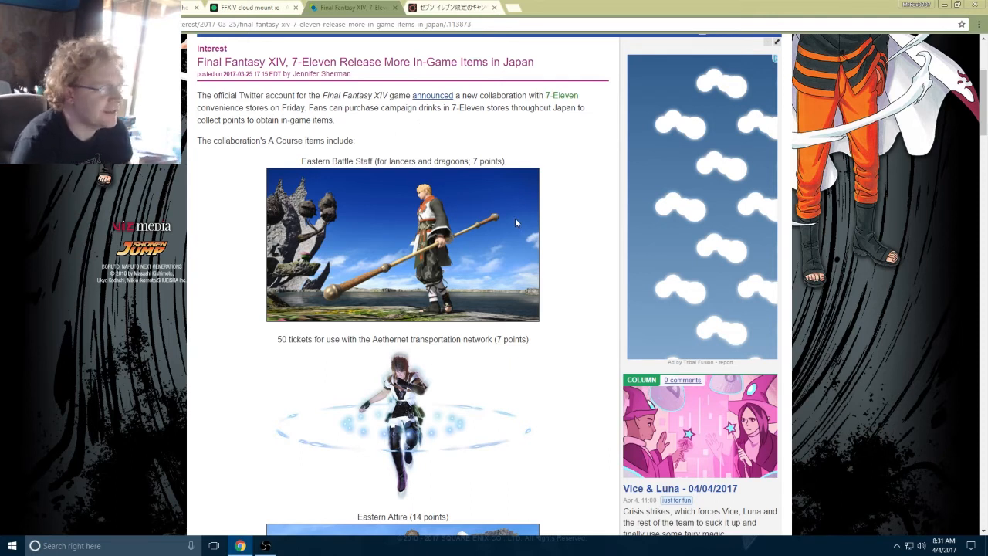
mouse_move(434, 163)
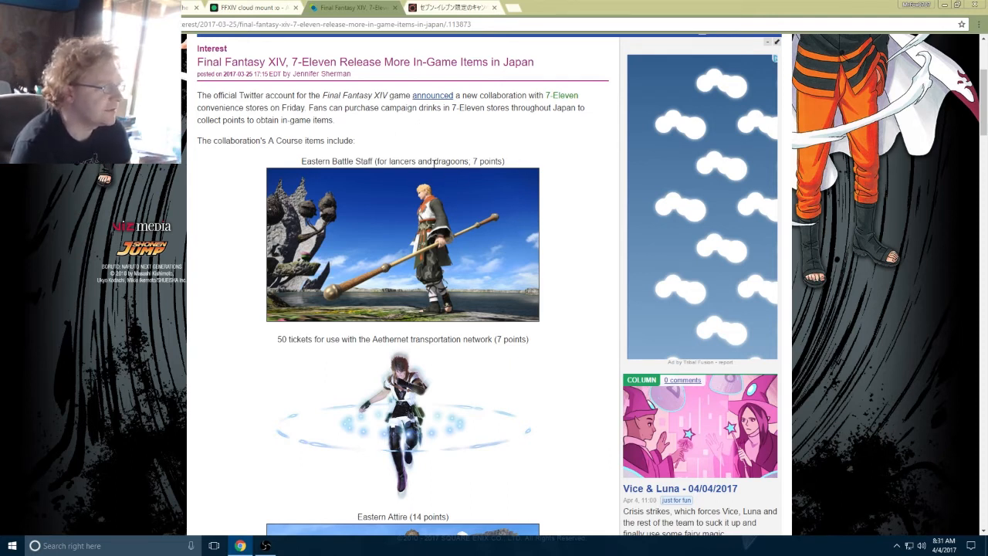
scroll(down, 3)
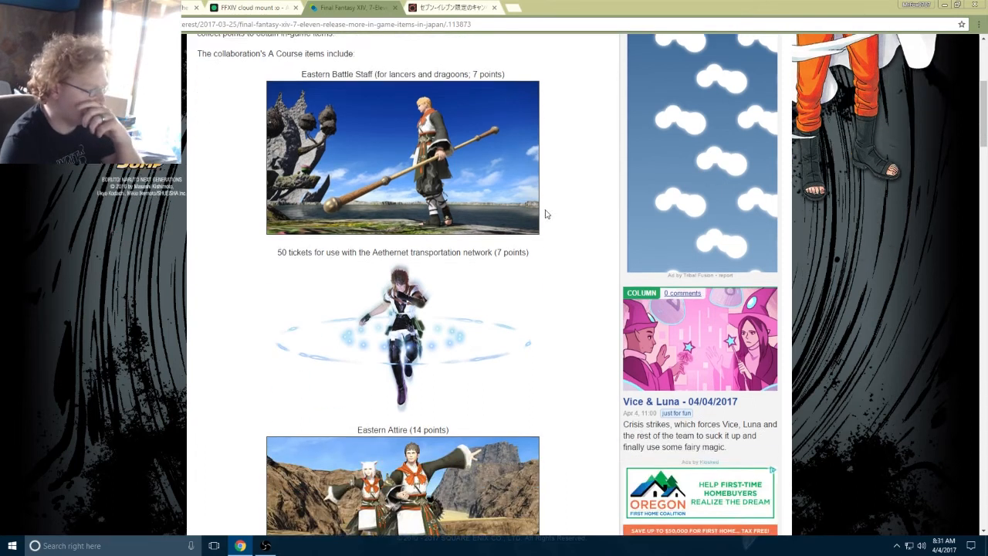
scroll(down, 3)
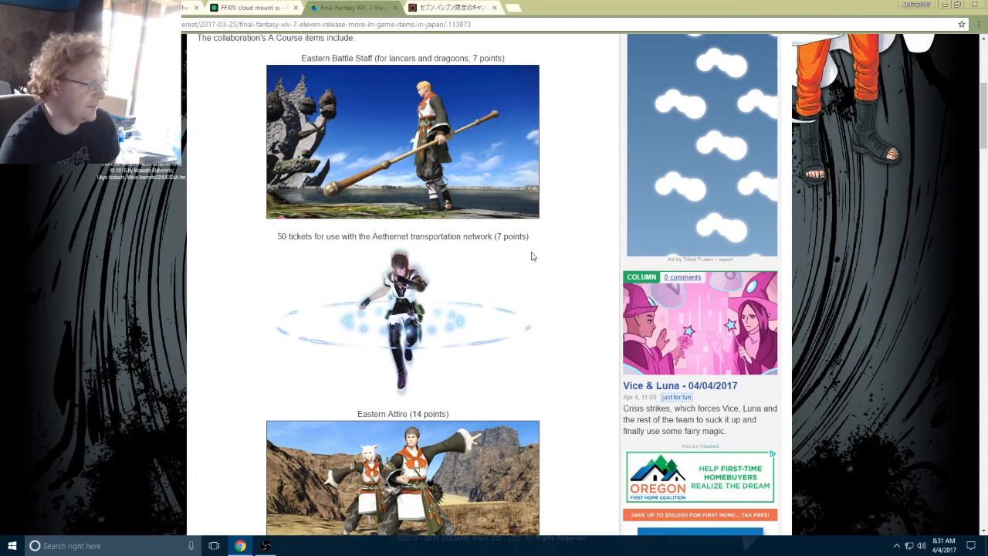
scroll(down, 3)
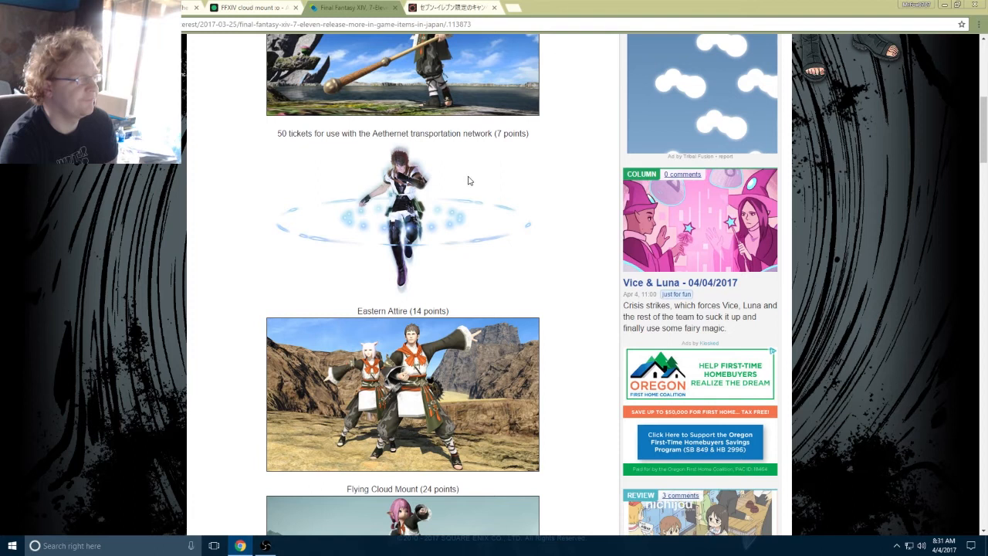
mouse_move(447, 167)
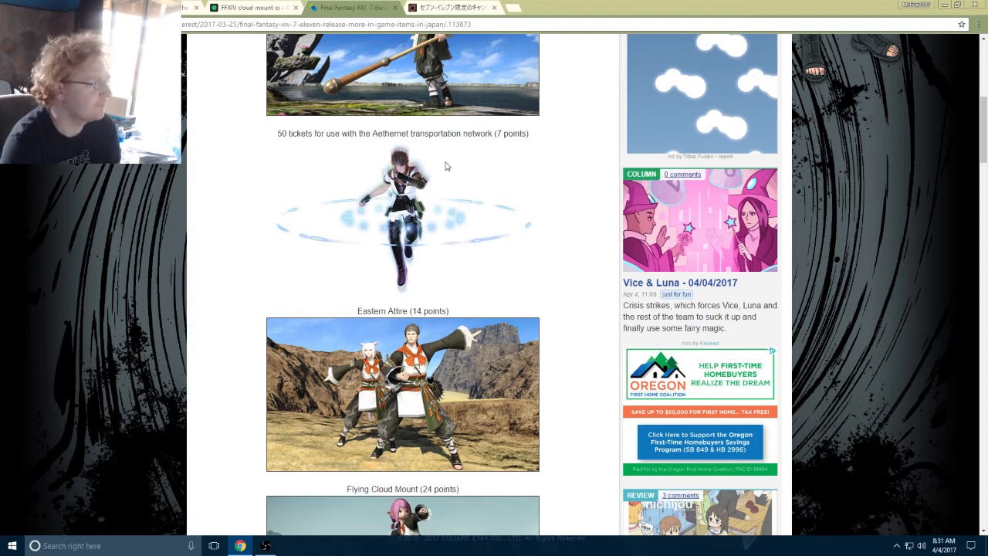
Step: Continue down to the Flying Cloud Mount (24 points) image, then glance at the Lodestone page
scroll(down, 3)
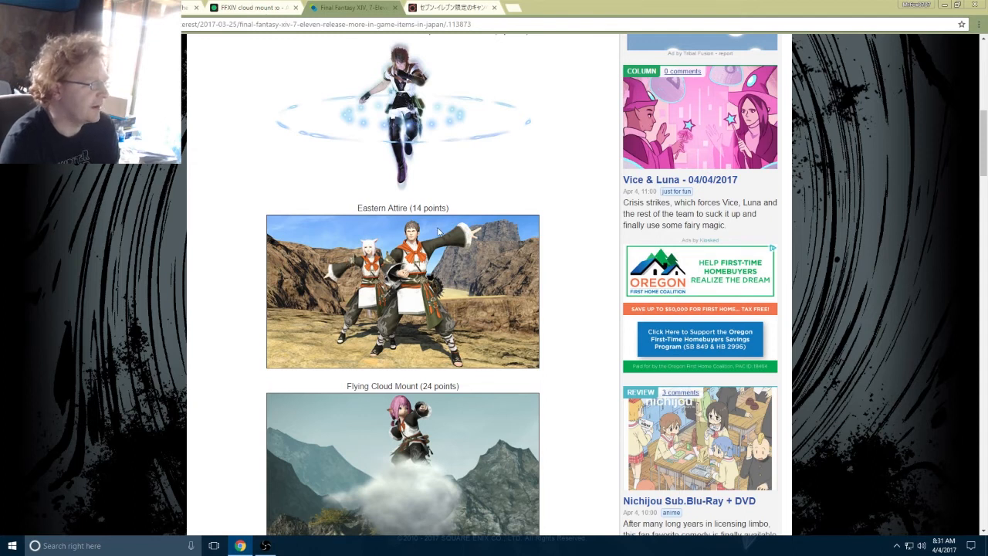
scroll(down, 3)
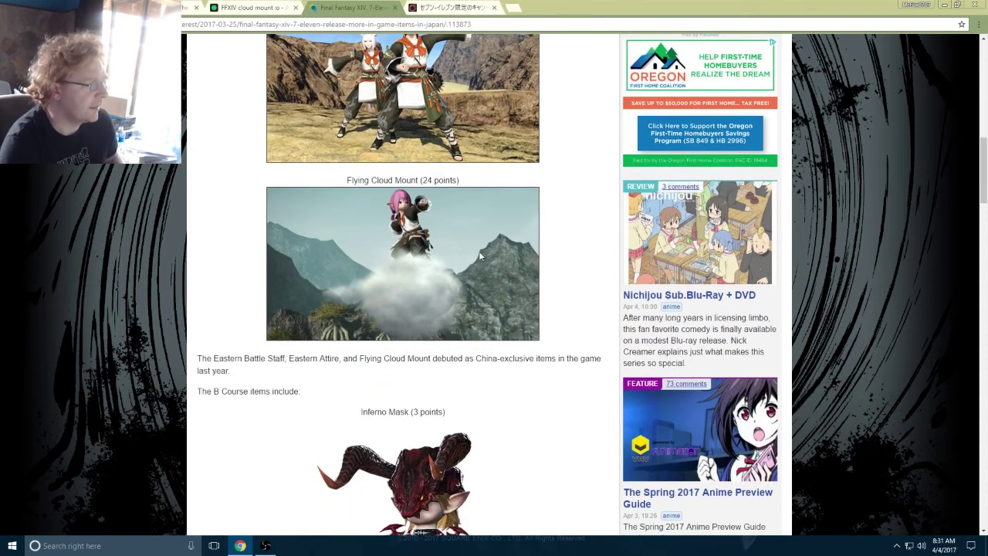
mouse_move(444, 290)
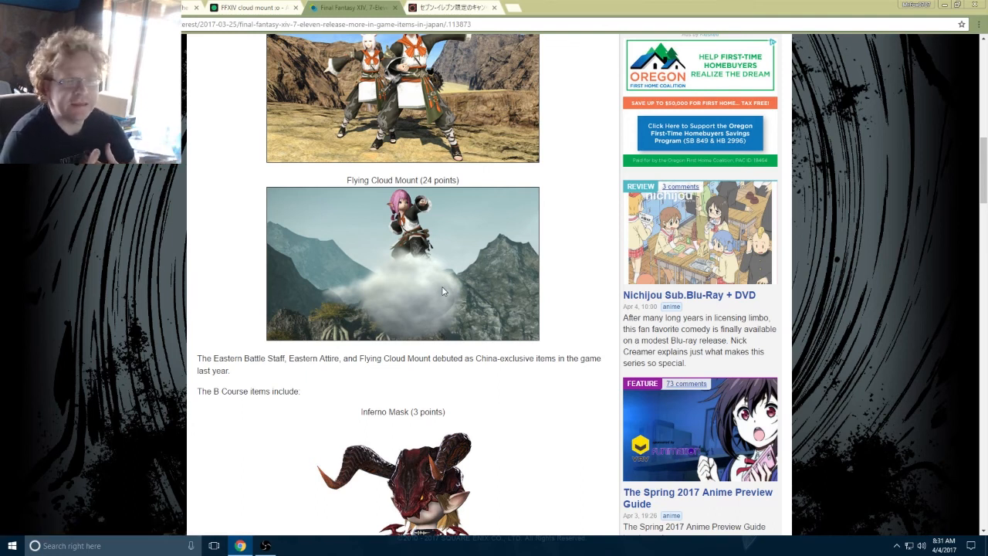
click(352, 8)
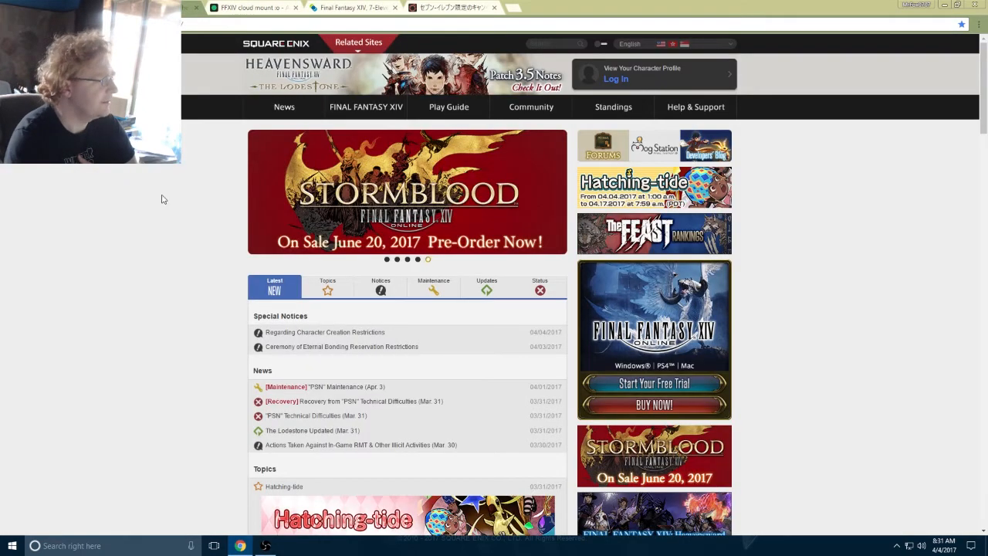
scroll(down, 3)
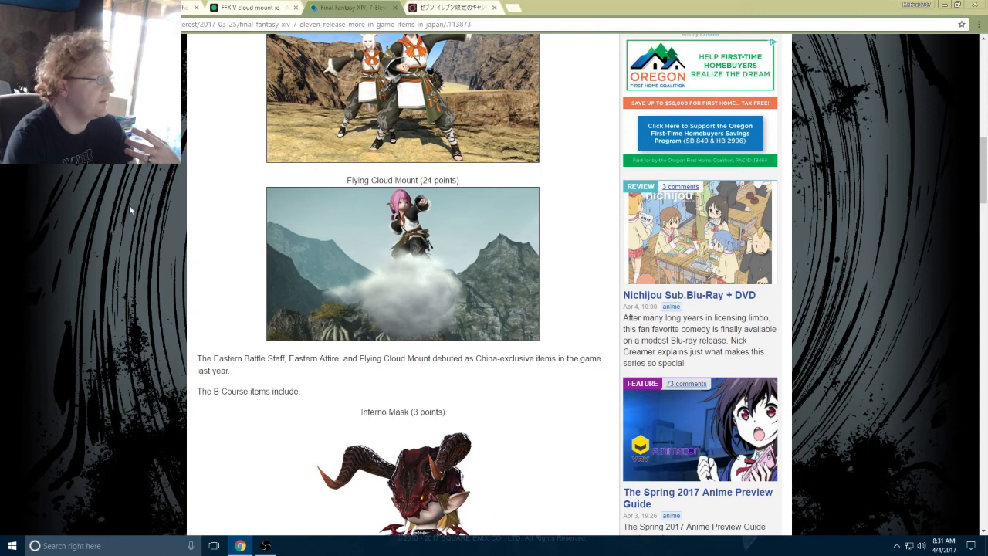
mouse_move(237, 278)
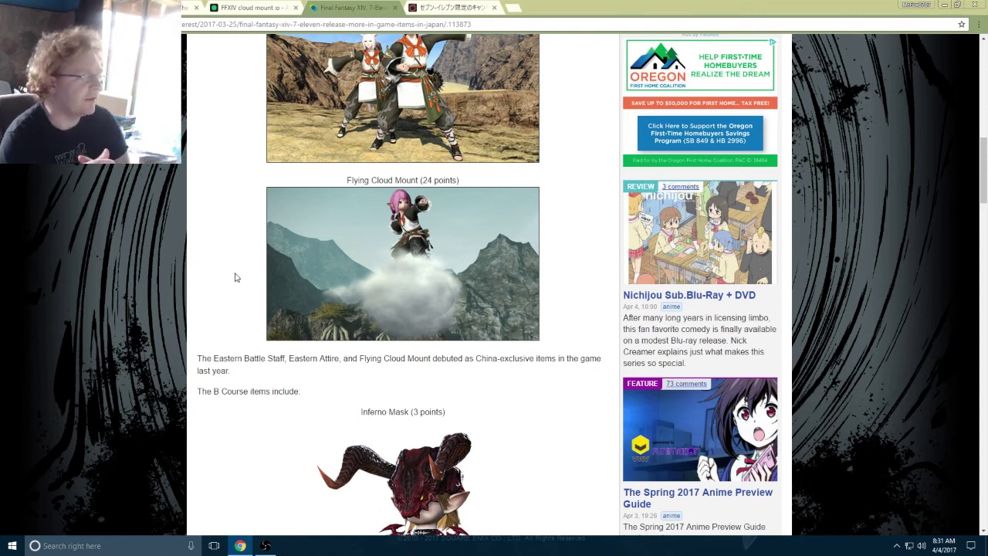